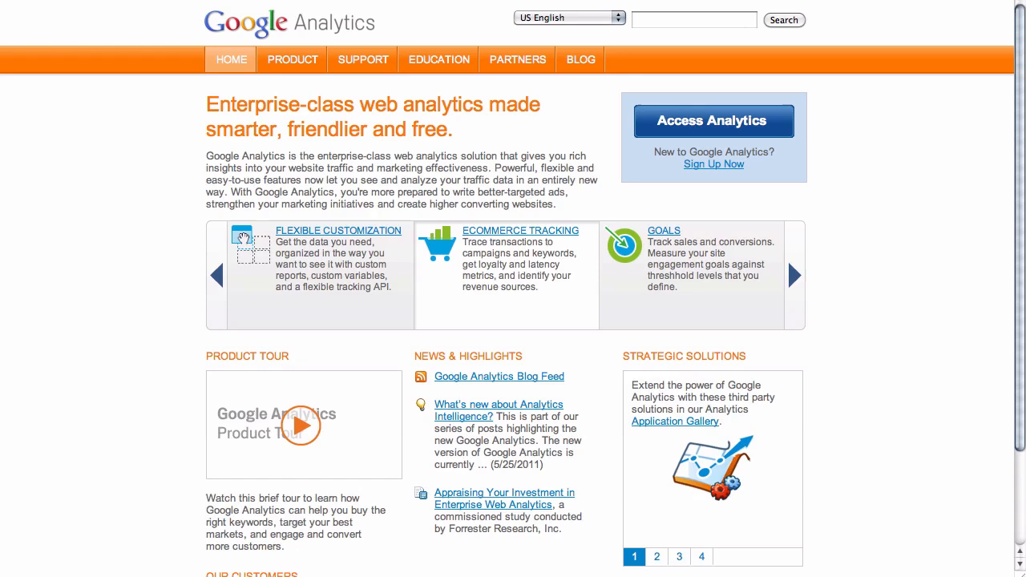
{"action": "mouse_move", "coordinate": [438, 59]}
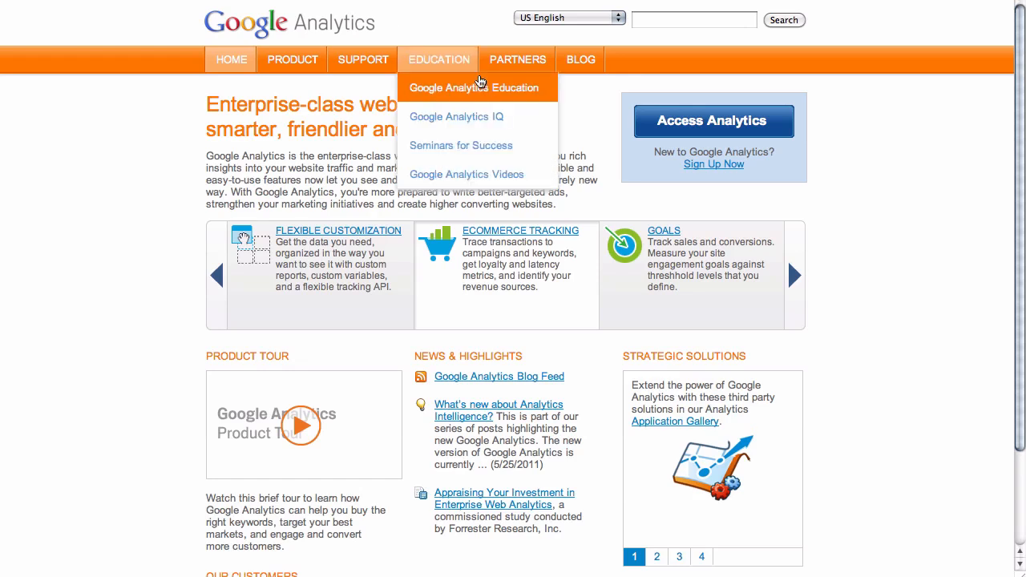
{"action": "mouse_move", "coordinate": [706, 138]}
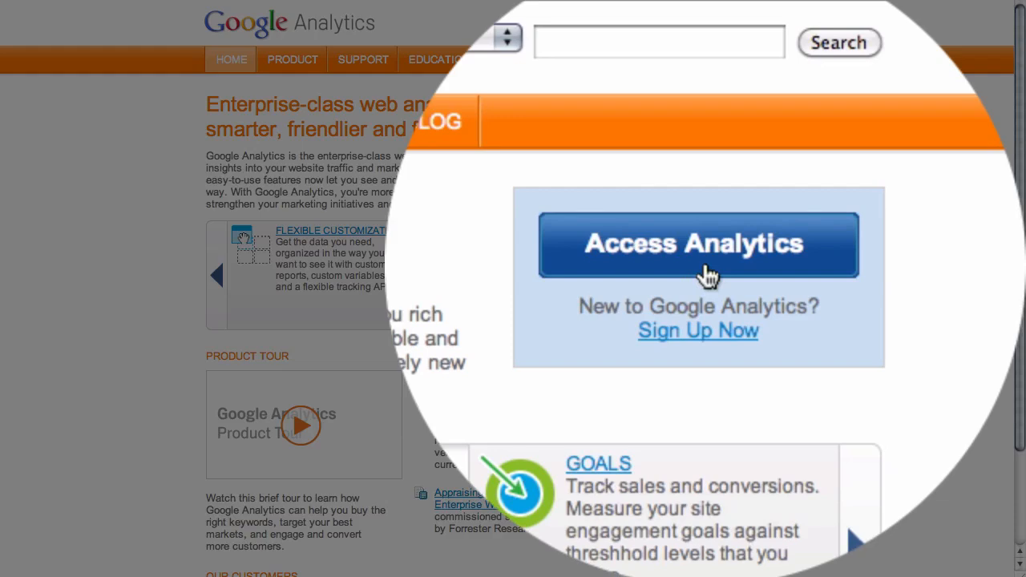
Enter Analytics from the product home page to reach the Getting Started sign-up page.
{"action": "left_click", "coordinate": [698, 245]}
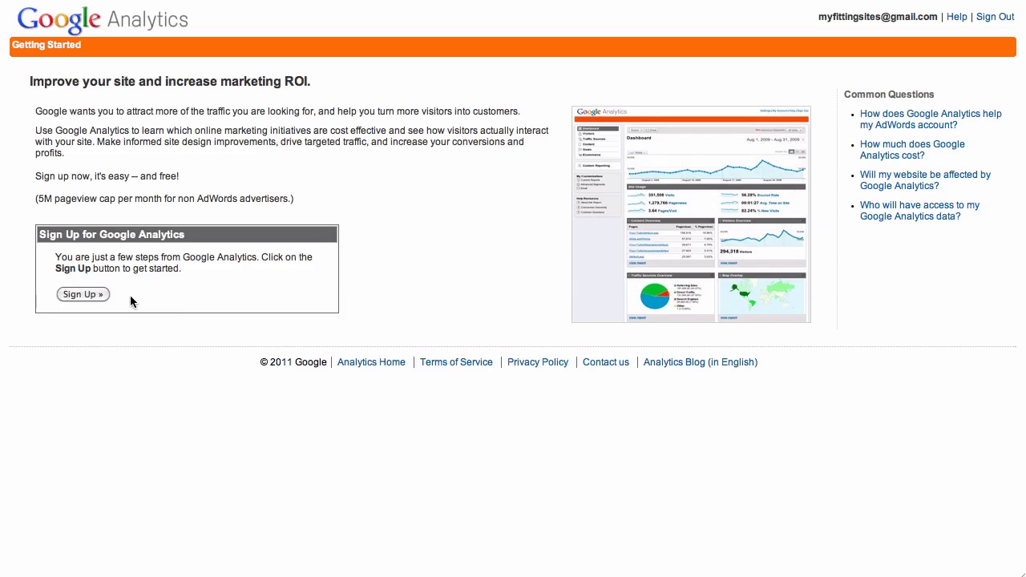
{"action": "mouse_move", "coordinate": [112, 298]}
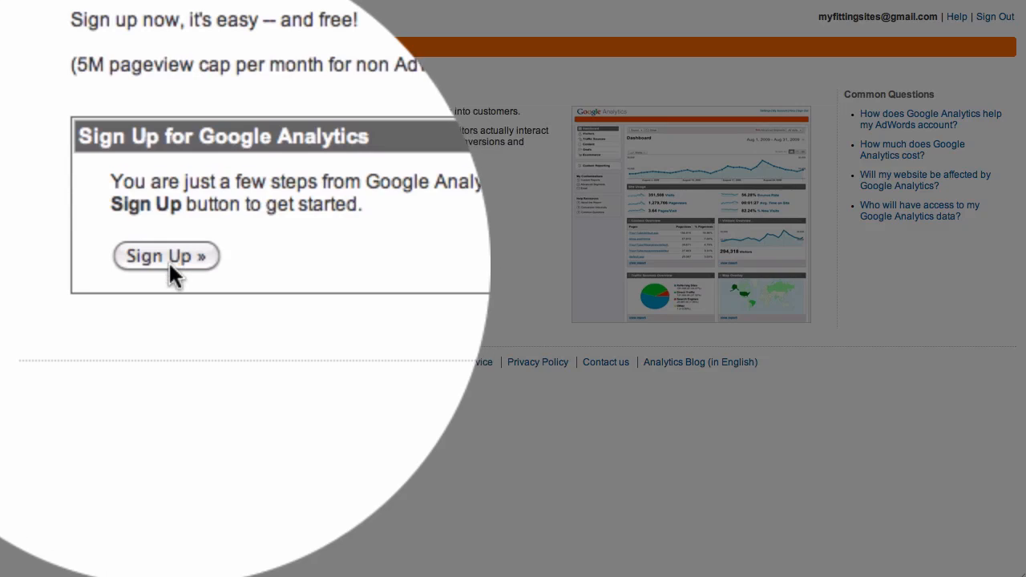
Begin sign-up so the New Account Signup form shows at General Information.
{"action": "left_click", "coordinate": [166, 255]}
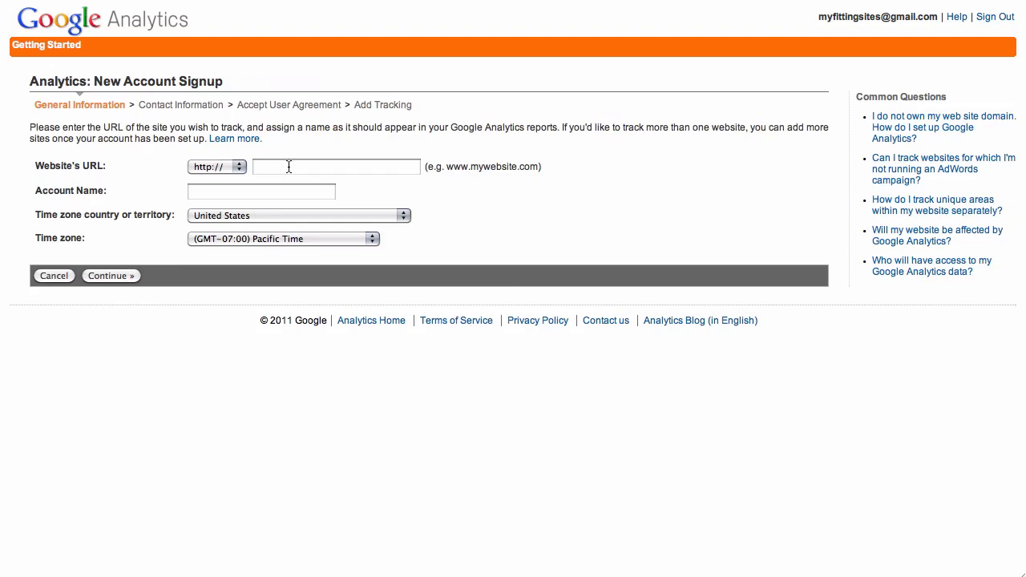
Enter URL myfittingsites.com and account name My FittingSites, then continue to Contact Information.
{"action": "type", "text": "m"}
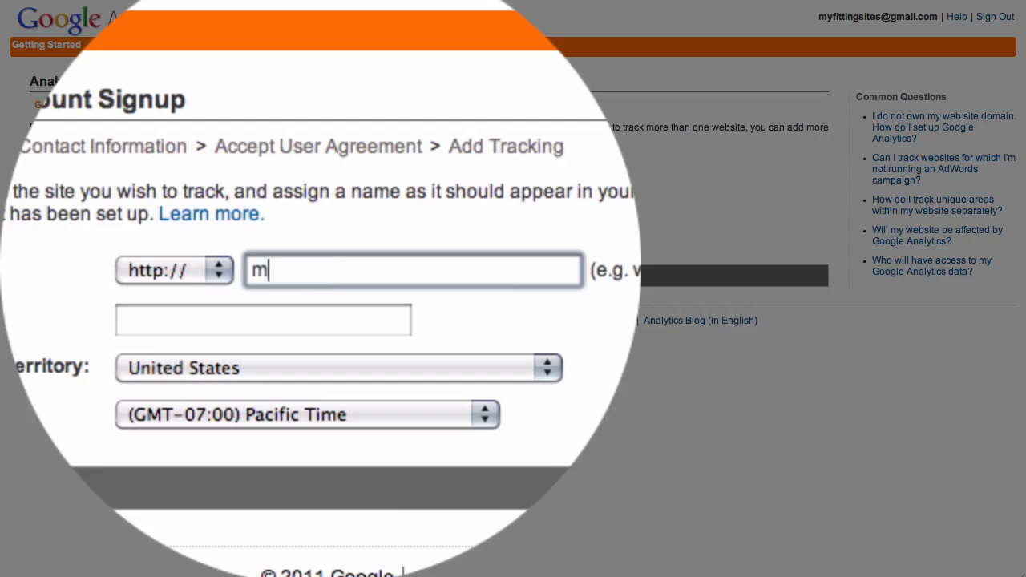
{"action": "type", "text": "yfittingsites.co"}
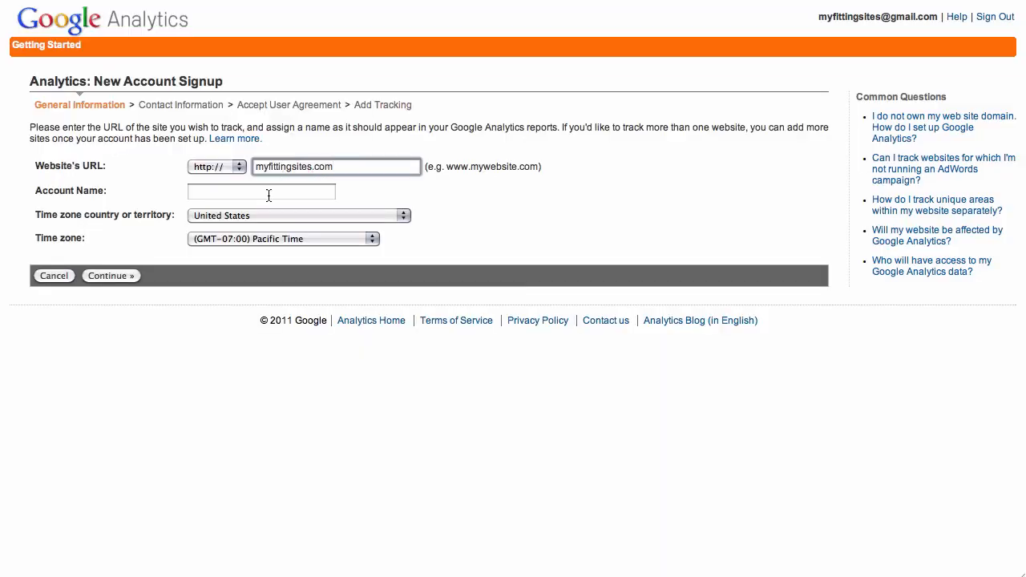
{"action": "type", "text": "myfittingsites.com"}
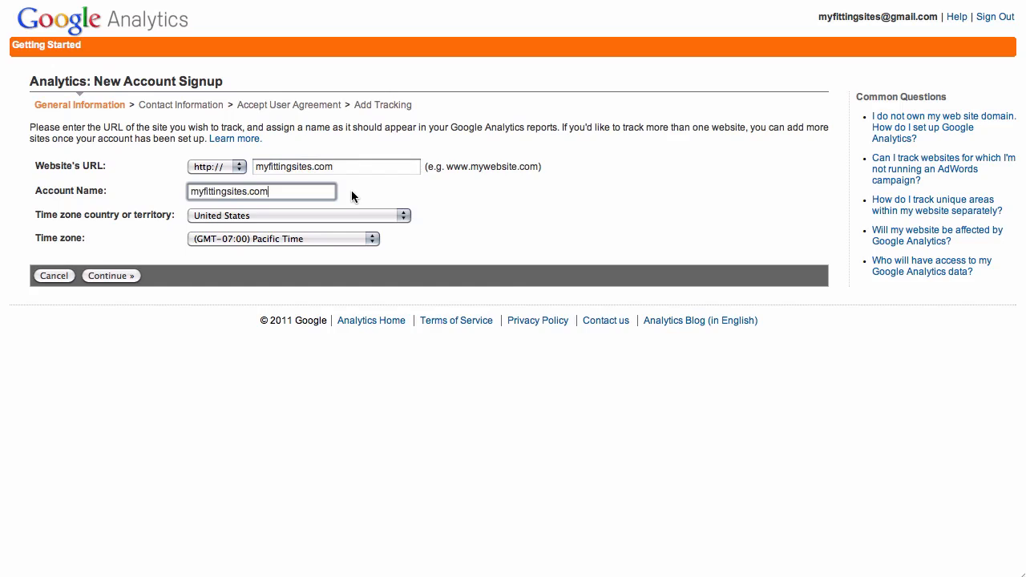
{"action": "key", "text": "BackSpace"}
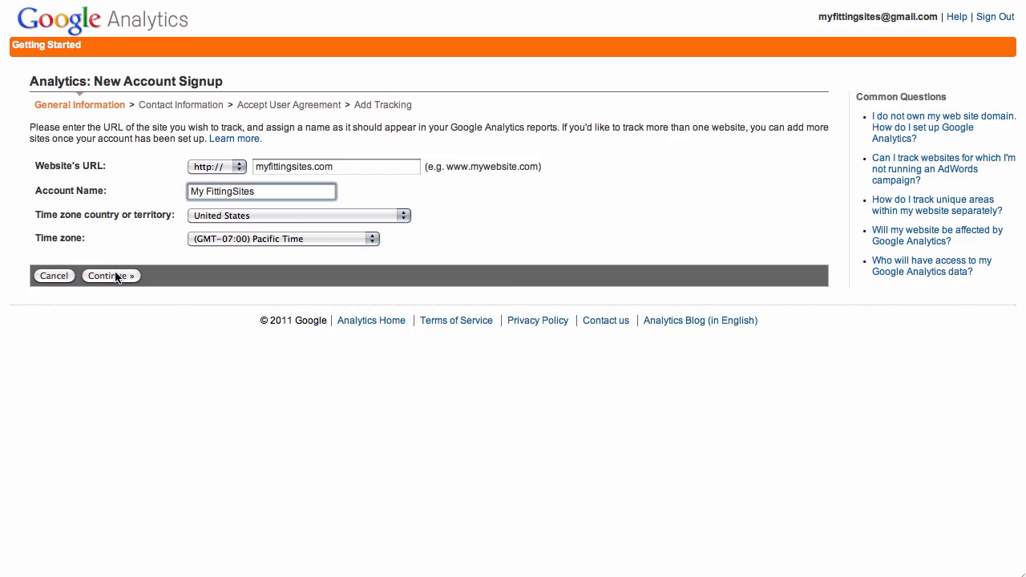
{"action": "left_click", "coordinate": [110, 275]}
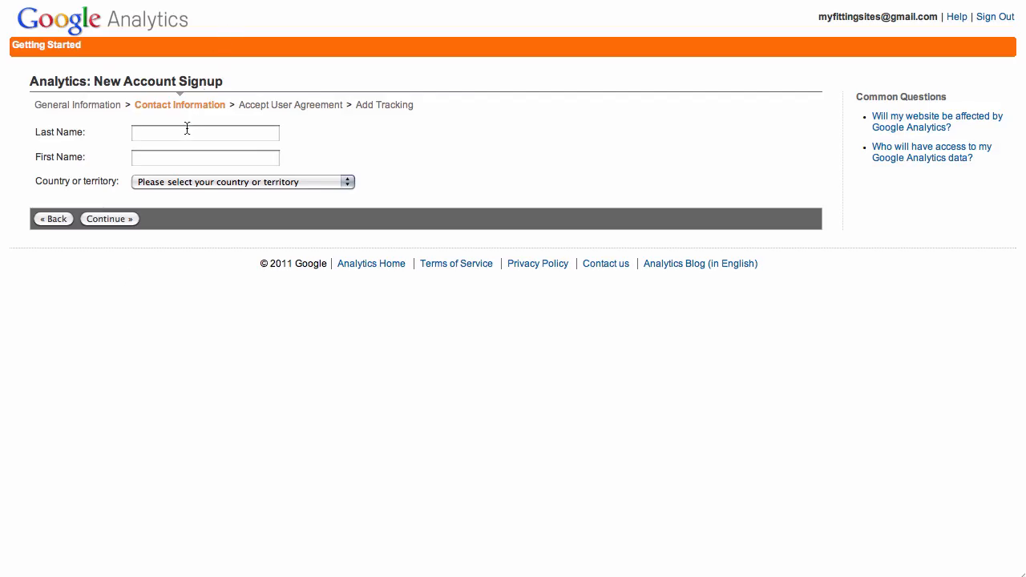
{"action": "type", "text": "Jerry"}
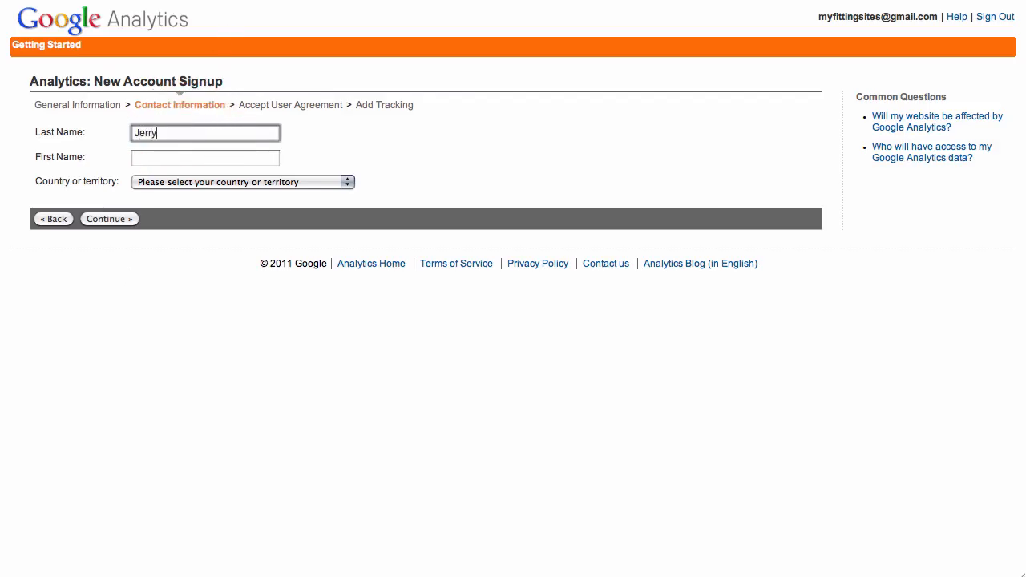
{"action": "type", "text": "Bate"}
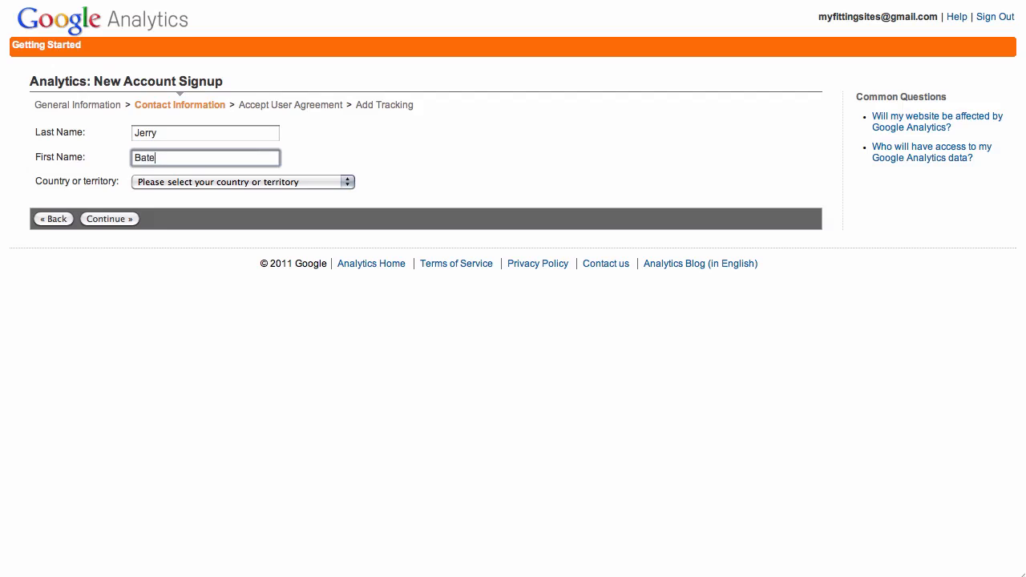
{"action": "left_click", "coordinate": [242, 181]}
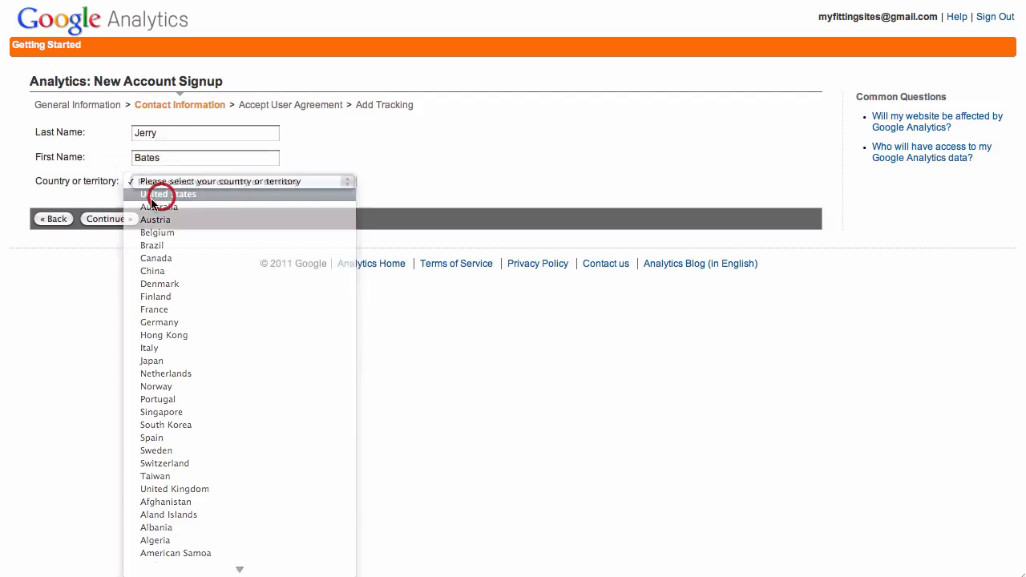
{"action": "left_click", "coordinate": [169, 194]}
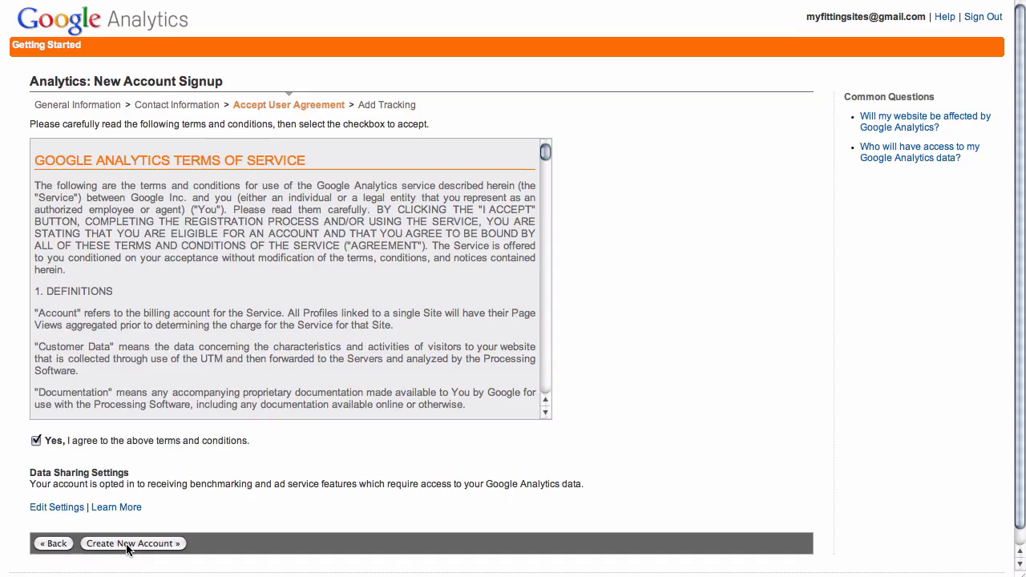
Accept the terms and create the new account, reaching the tracking instructions.
{"action": "left_click", "coordinate": [132, 543]}
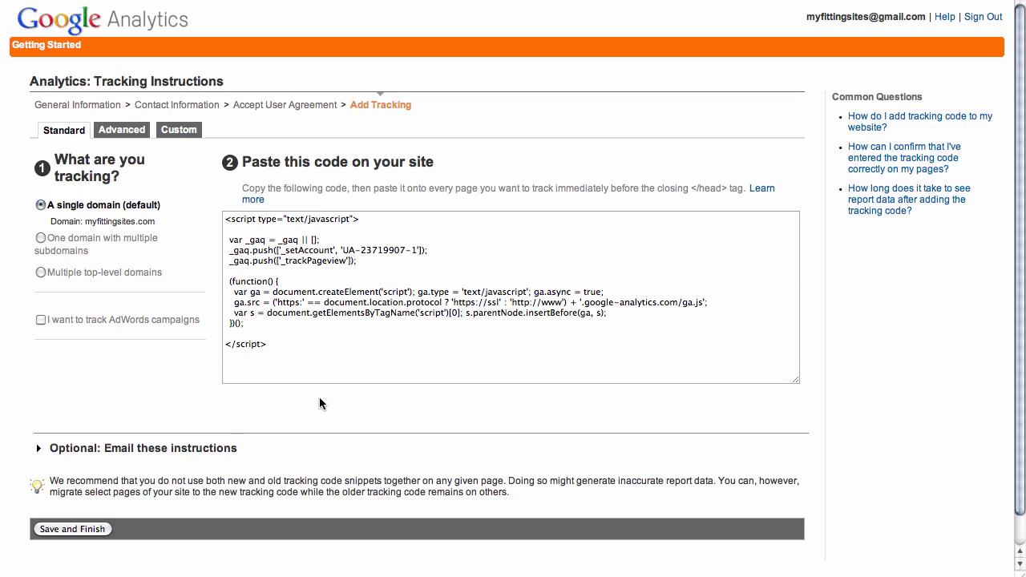
Select the entire UA-23719907-1 tracking code snippet ready to copy.
{"action": "left_click", "coordinate": [266, 325]}
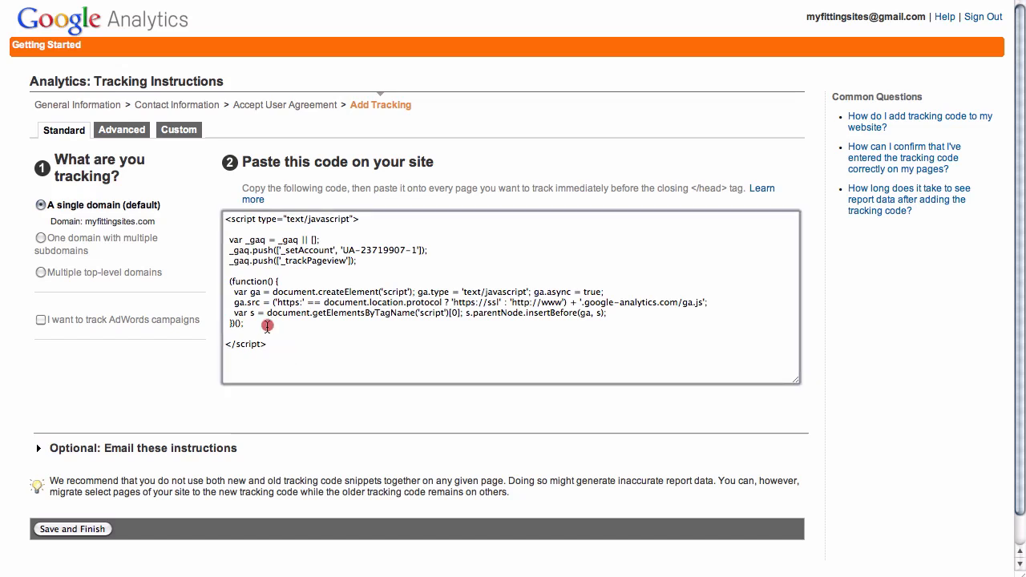
{"action": "triple_click", "coordinate": [429, 272]}
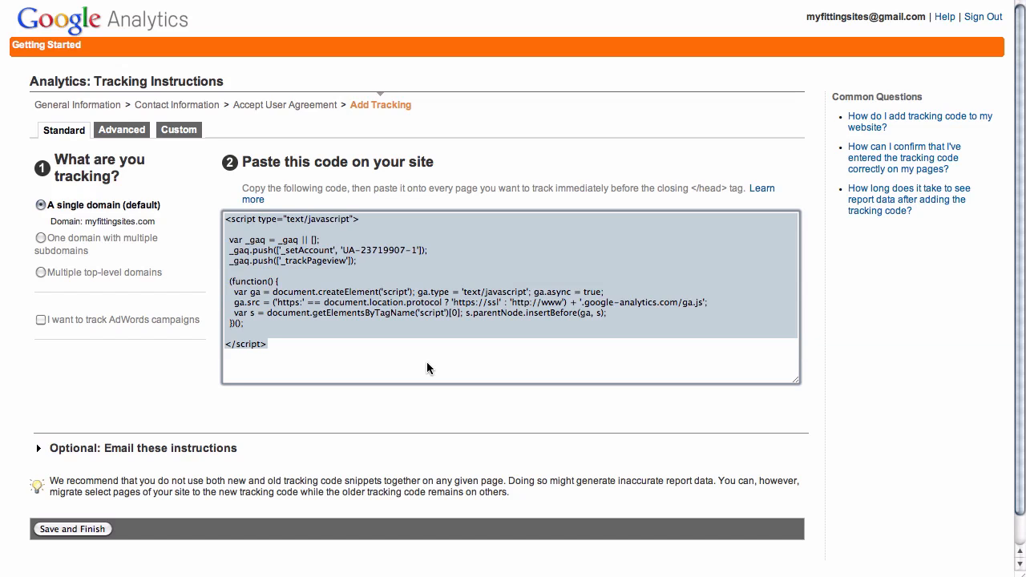
{"action": "mouse_move", "coordinate": [451, 284]}
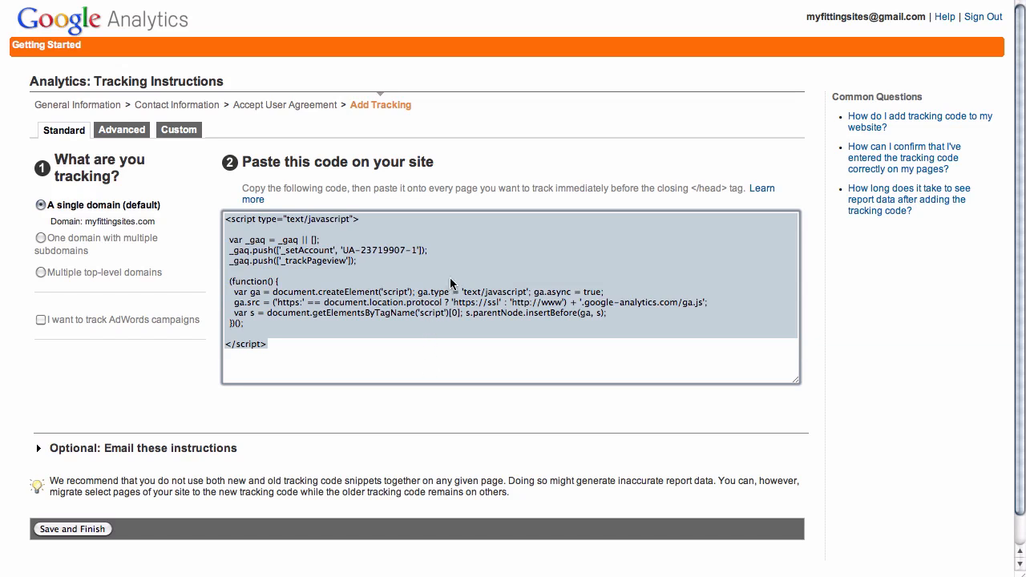
{"action": "scroll", "scroll_direction": "down", "scroll_amount": 3}
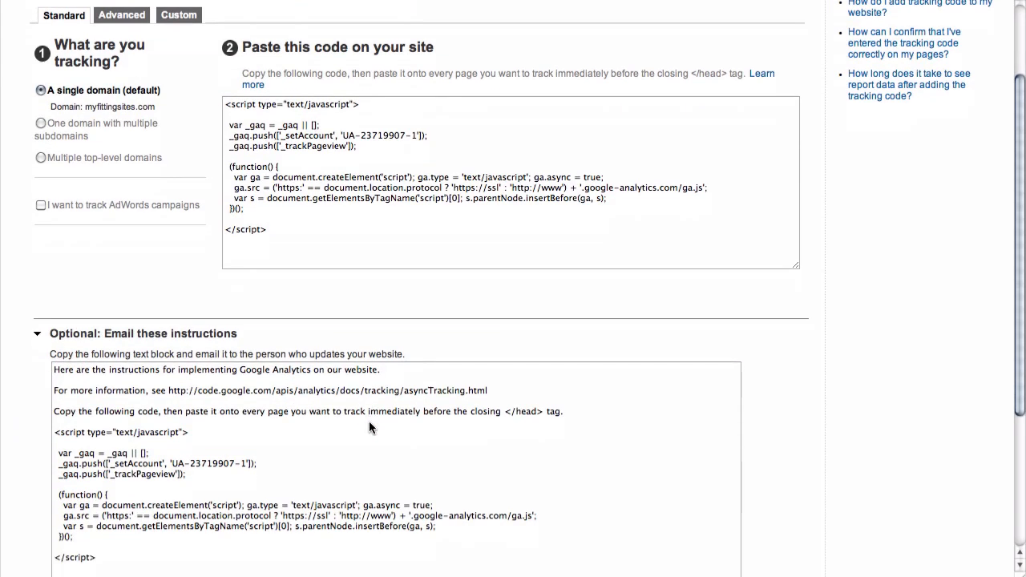
Save and finish setup, landing on the overview listing the myfittingsites.com profile.
{"action": "scroll", "scroll_direction": "down", "scroll_amount": 3}
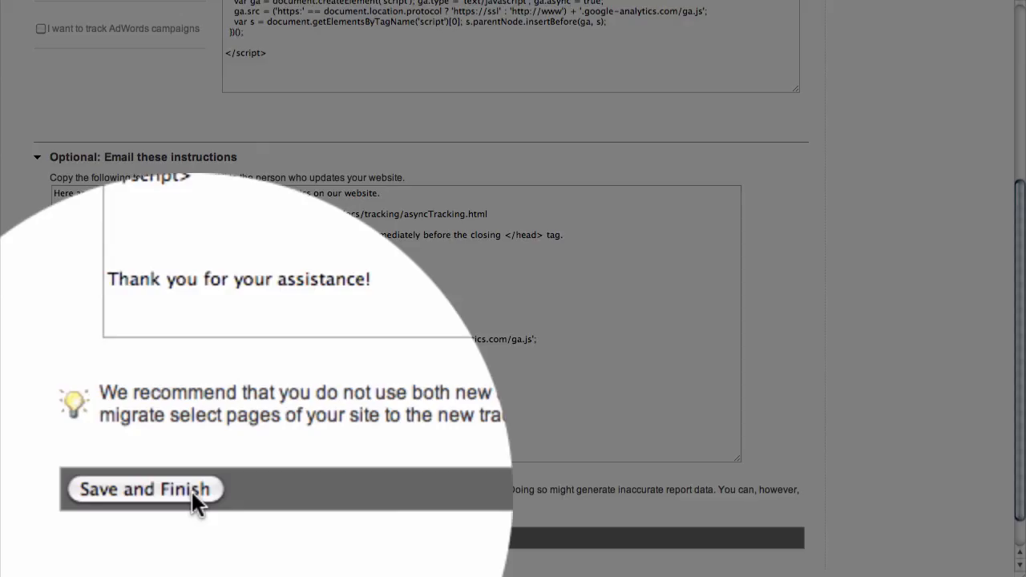
{"action": "left_click", "coordinate": [146, 489]}
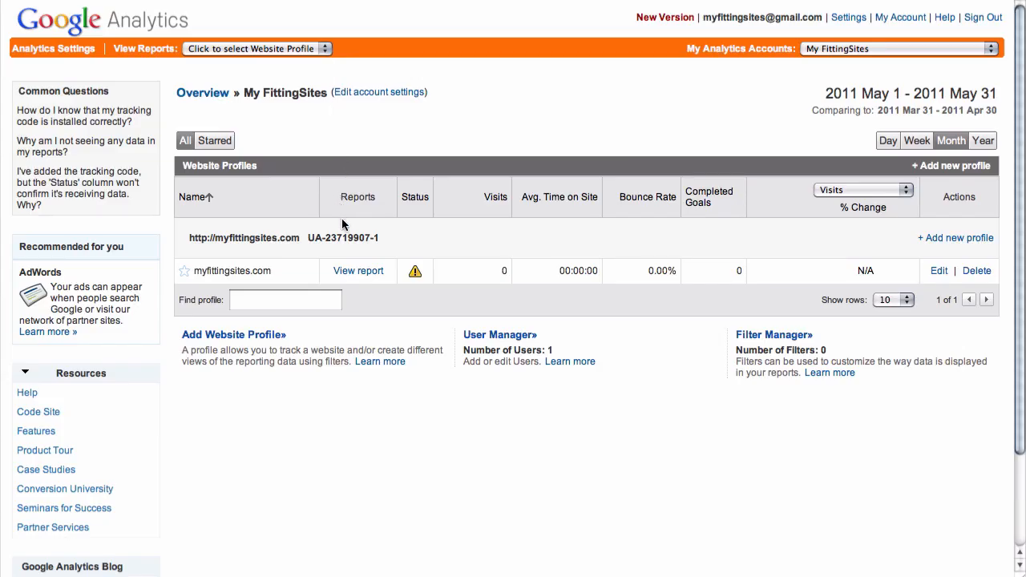
{"action": "double_click", "coordinate": [243, 237]}
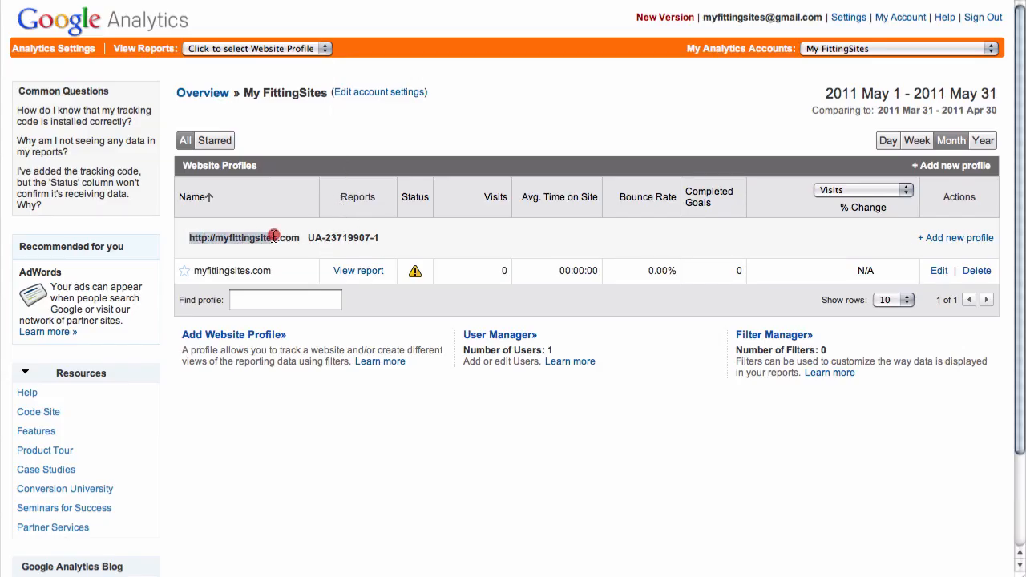
{"action": "mouse_move", "coordinate": [313, 258]}
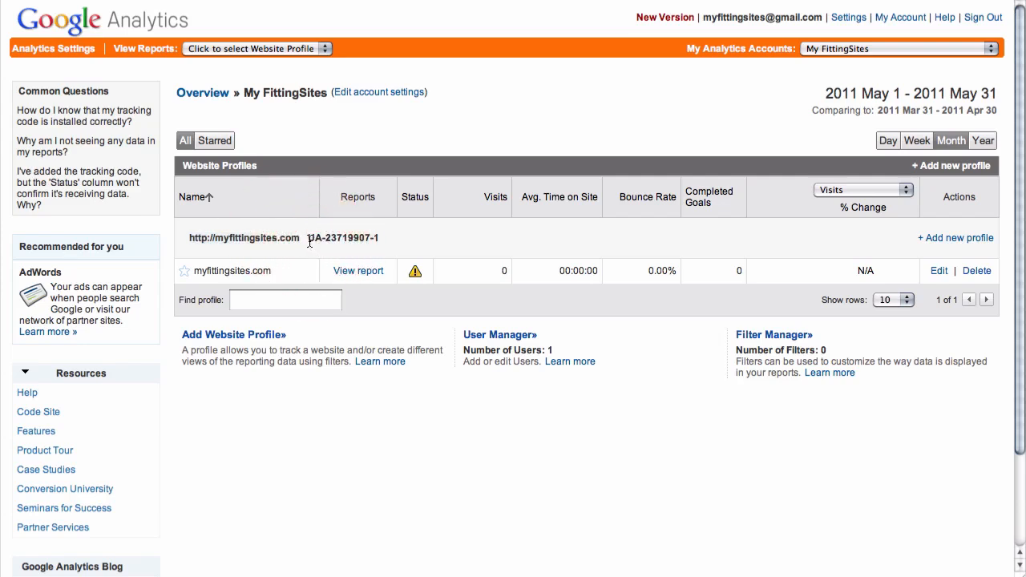
{"action": "double_click", "coordinate": [342, 237]}
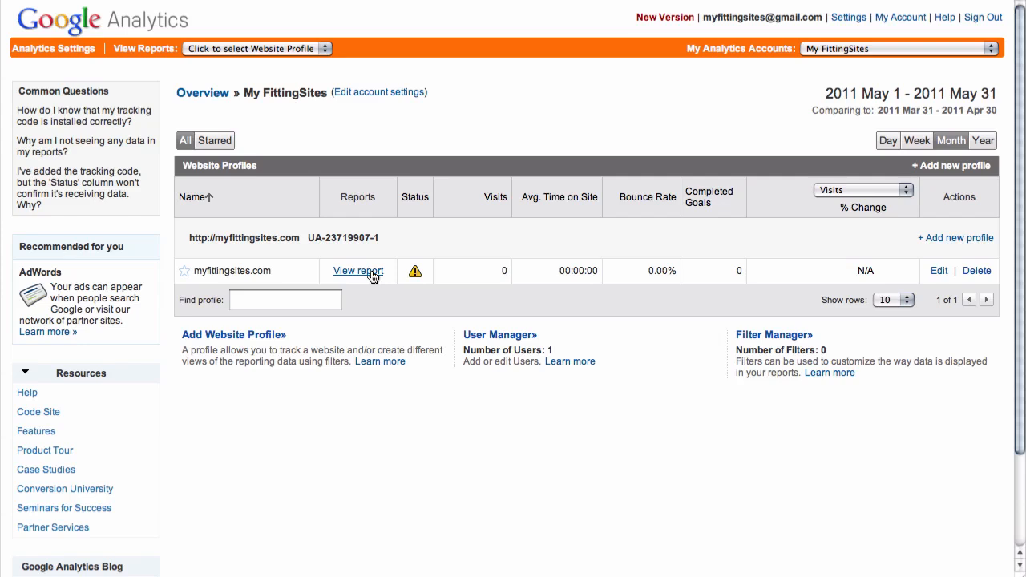
{"action": "mouse_move", "coordinate": [367, 276]}
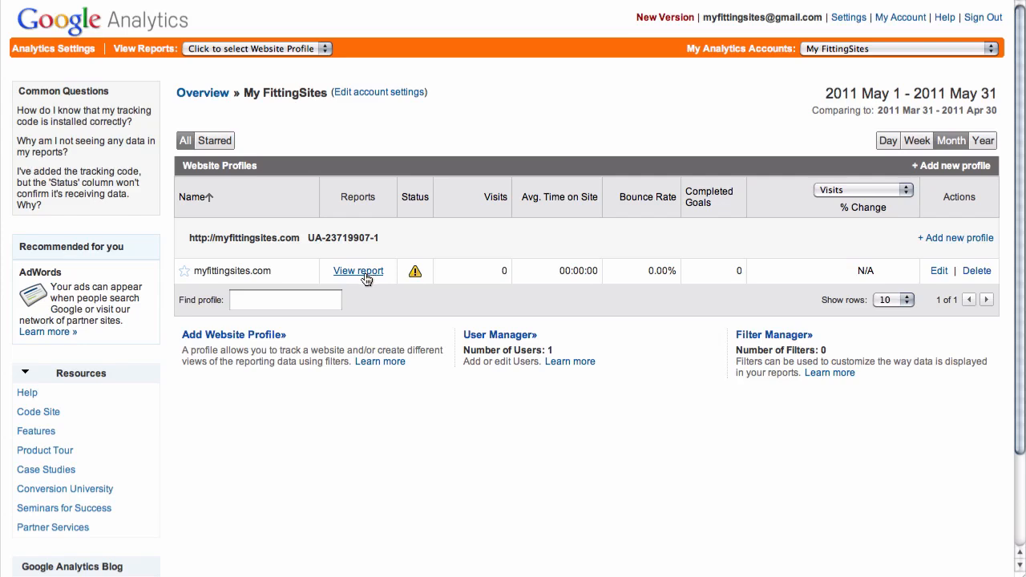